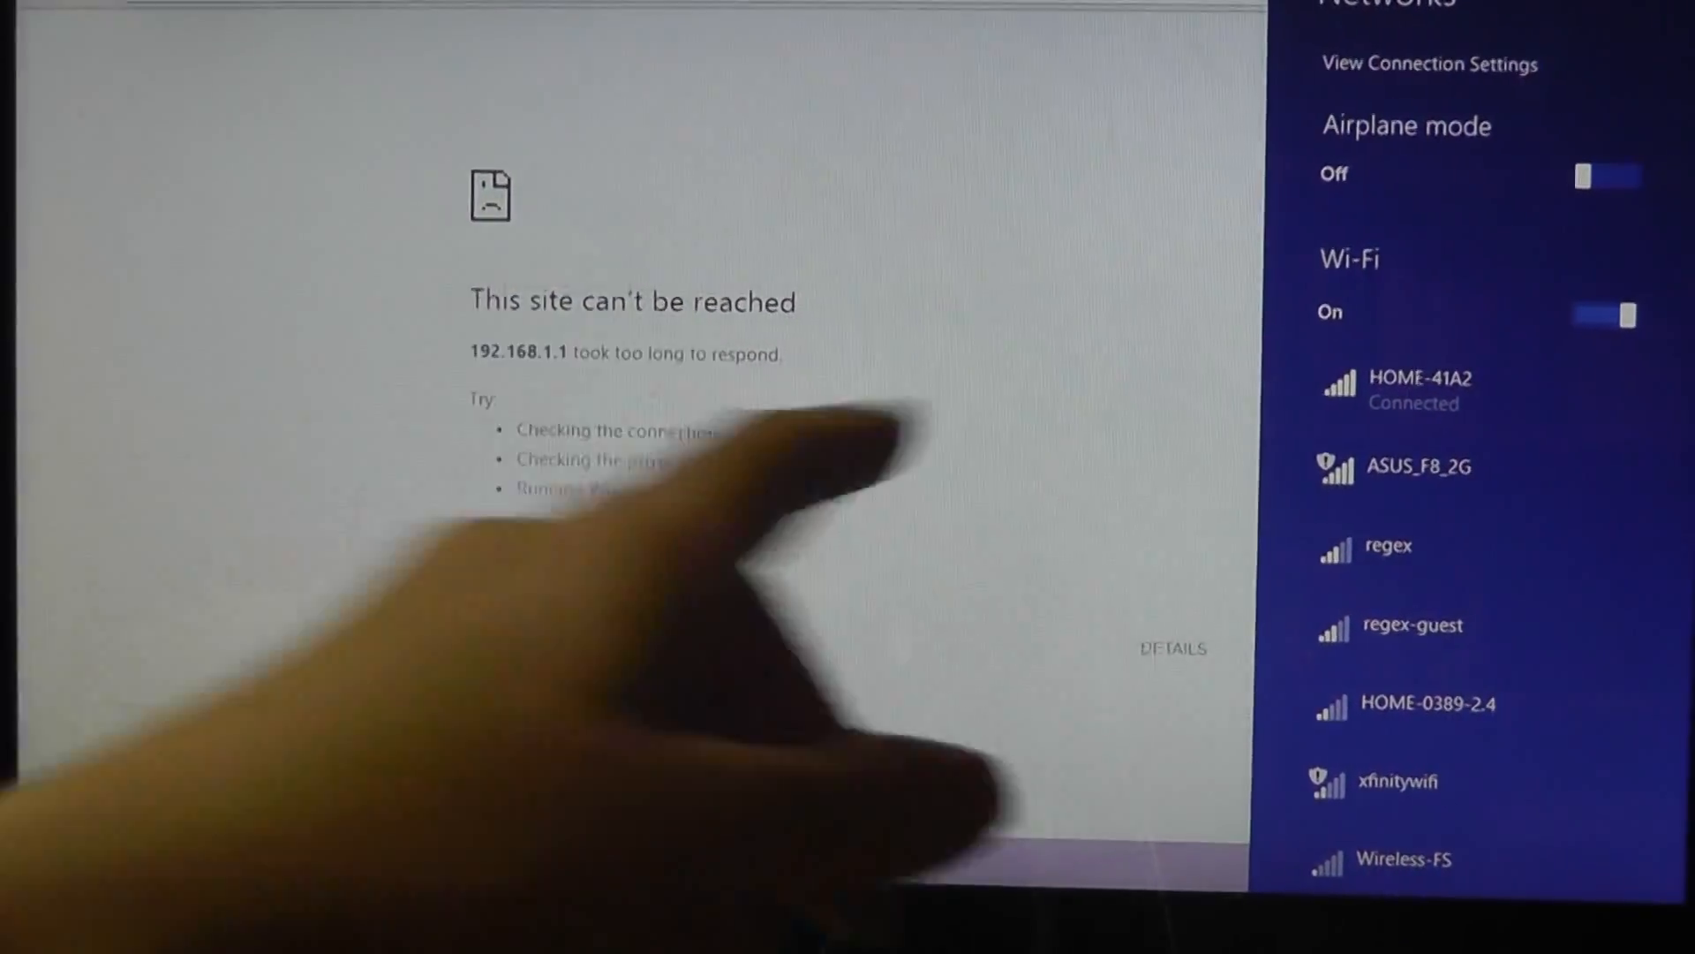
# Join the ASUS_F8_2G Wi-Fi from the Windows 8 Networks list
pyautogui.click(1406, 467)
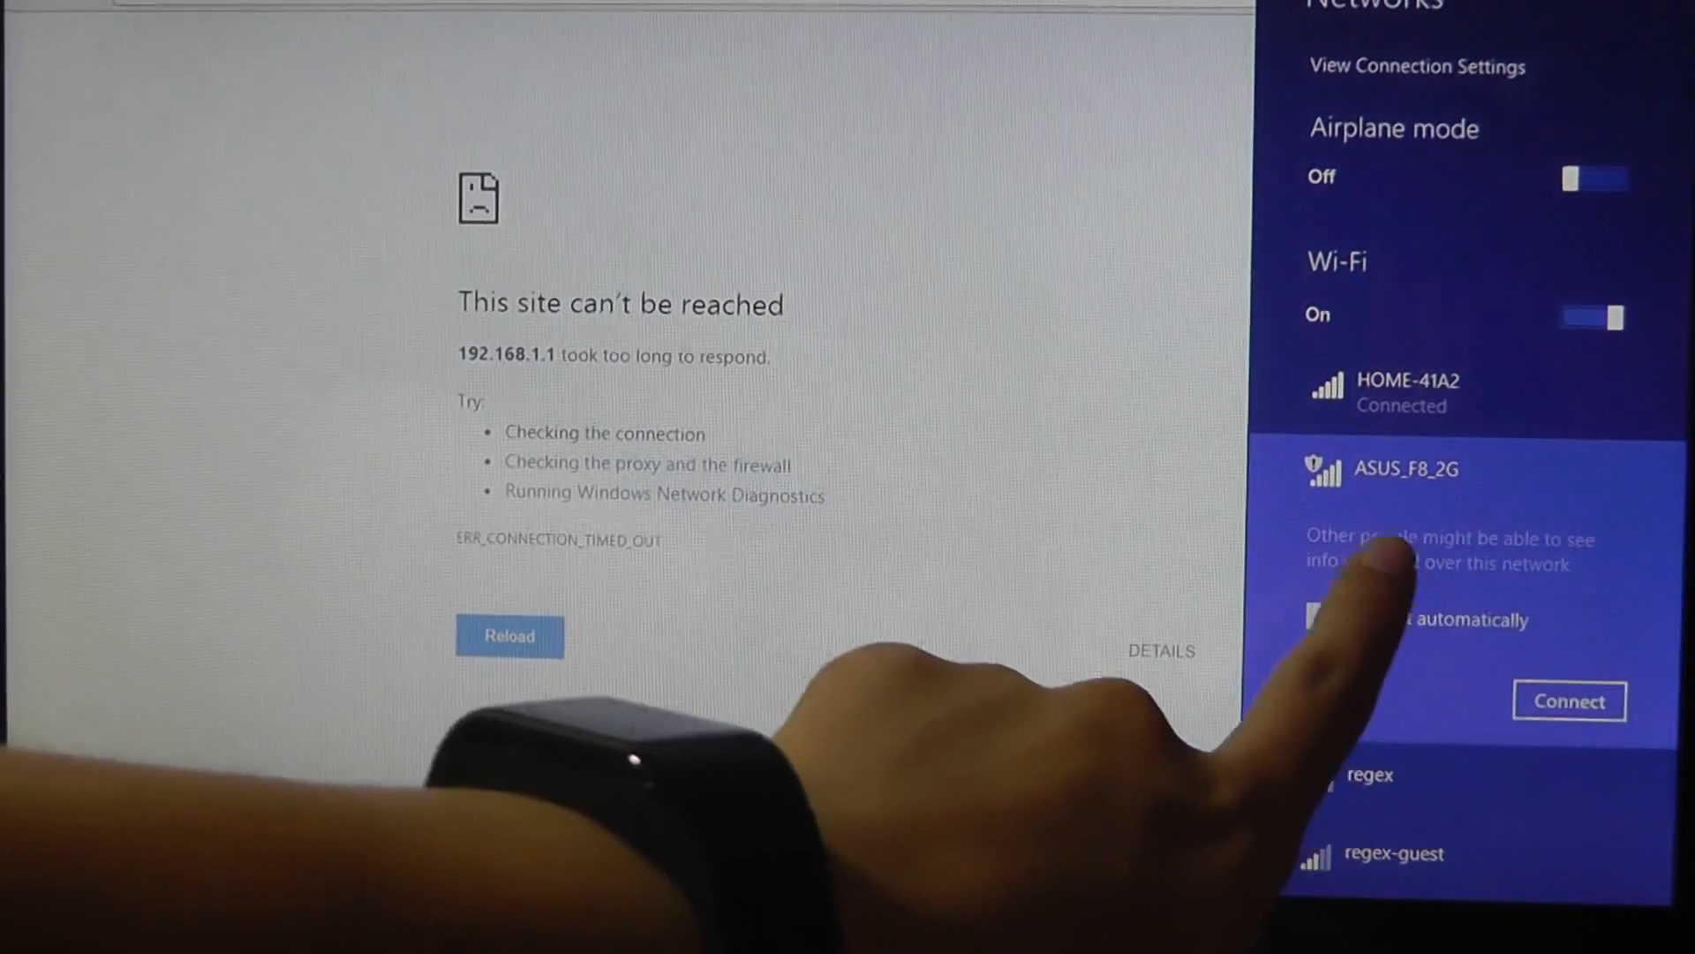
pyautogui.click(1568, 701)
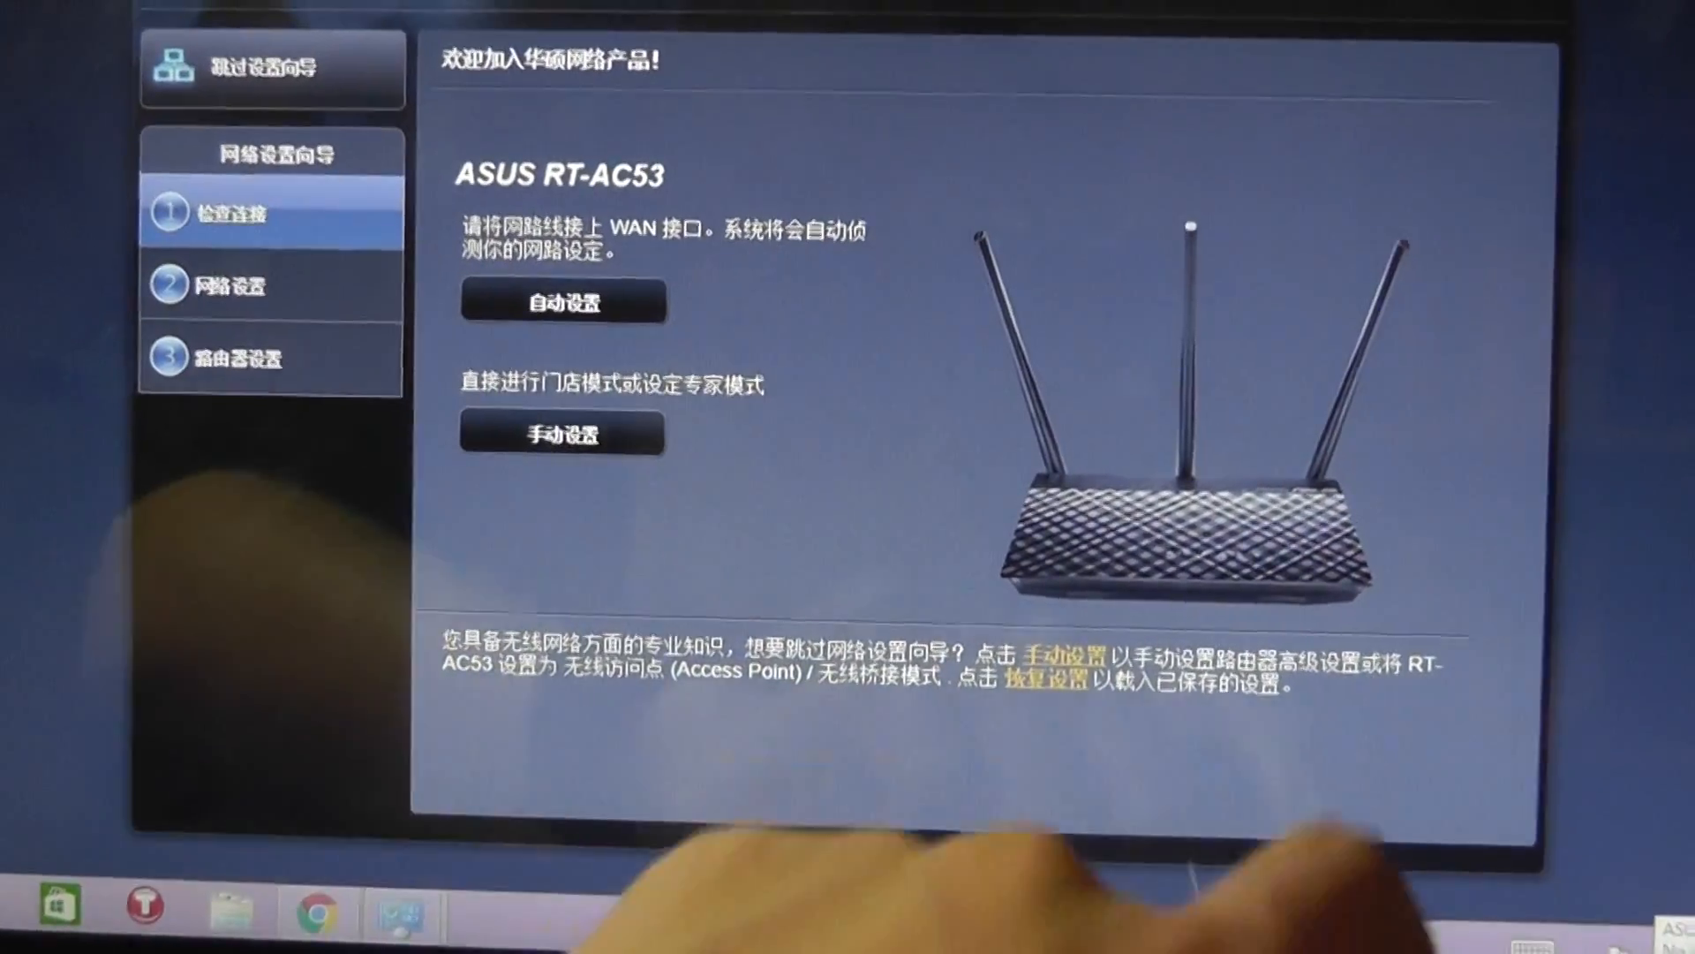
# Switch the wizard's interface language from Chinese to English
pyautogui.click(1405, 10)
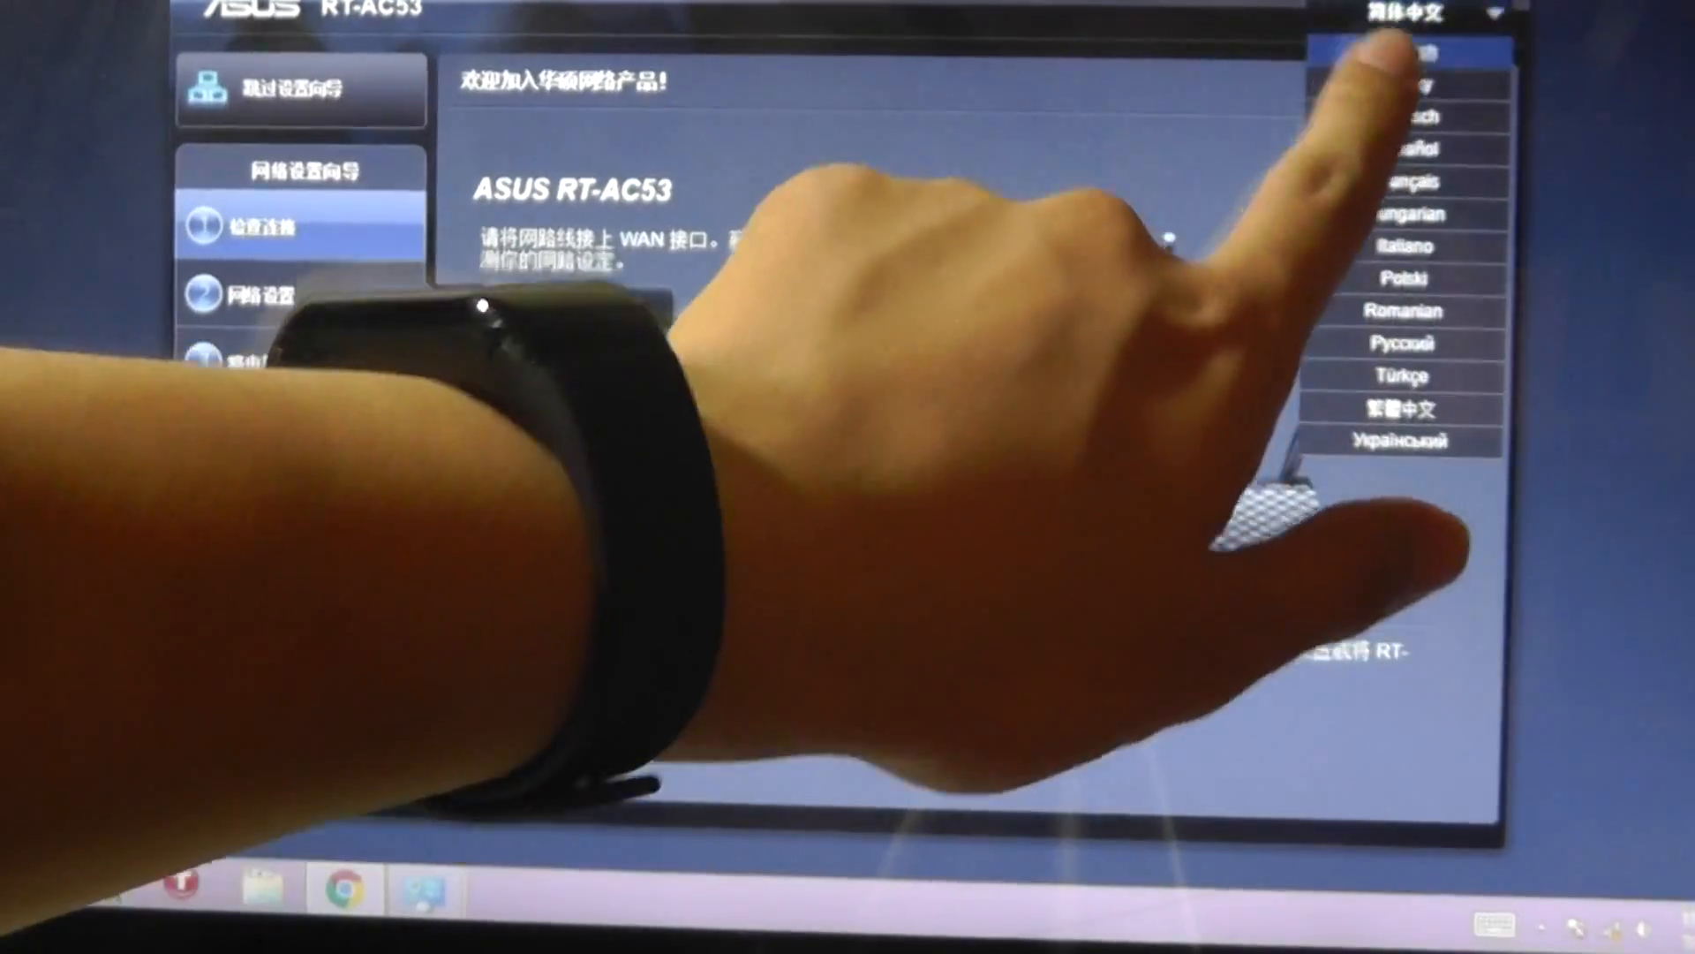
pyautogui.click(1427, 49)
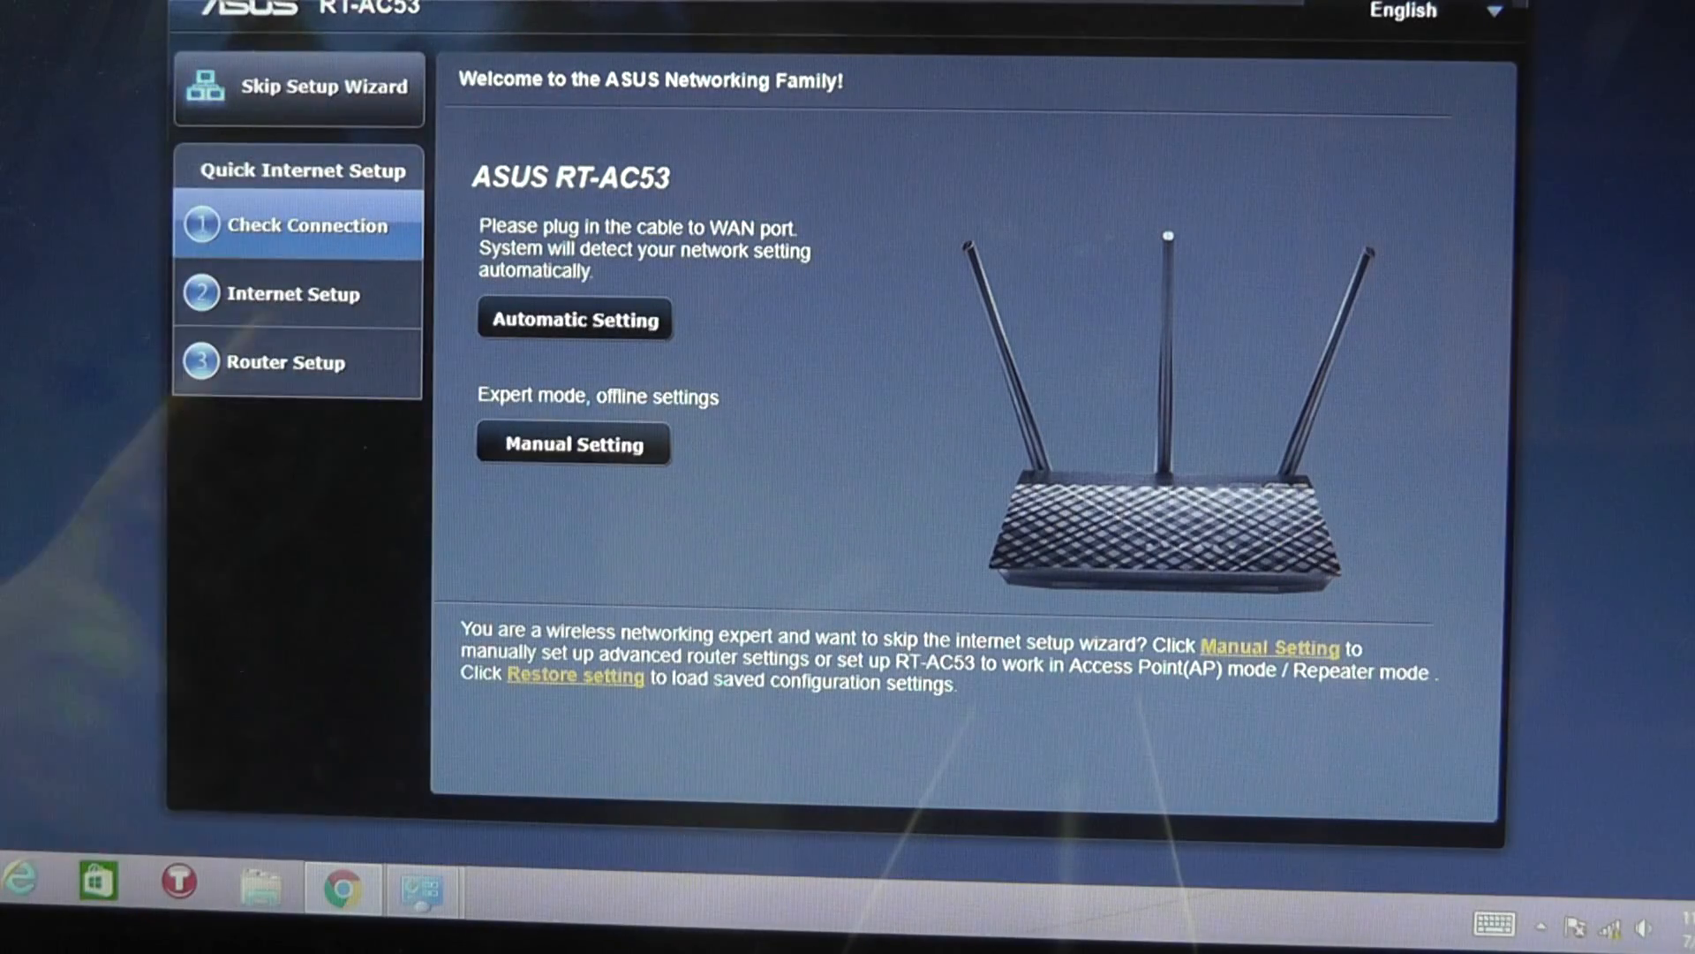
# Choose Manual Setting and continue past Login Information Setup to the operation-mode page
pyautogui.click(574, 318)
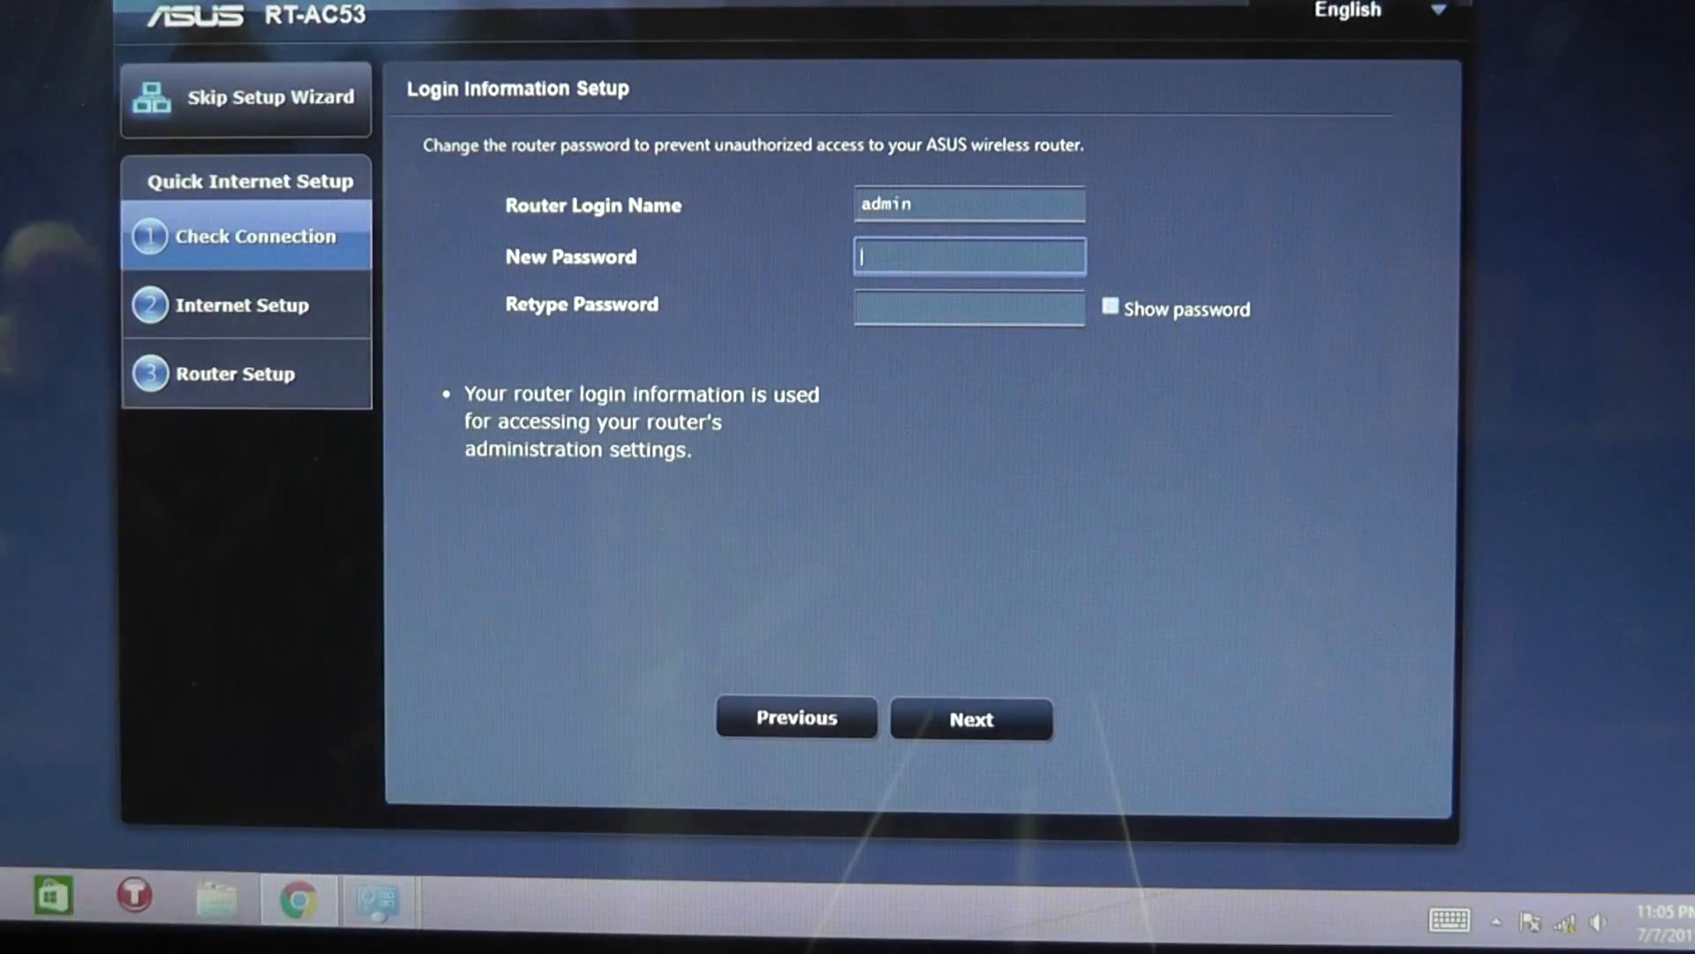
pyautogui.click(970, 719)
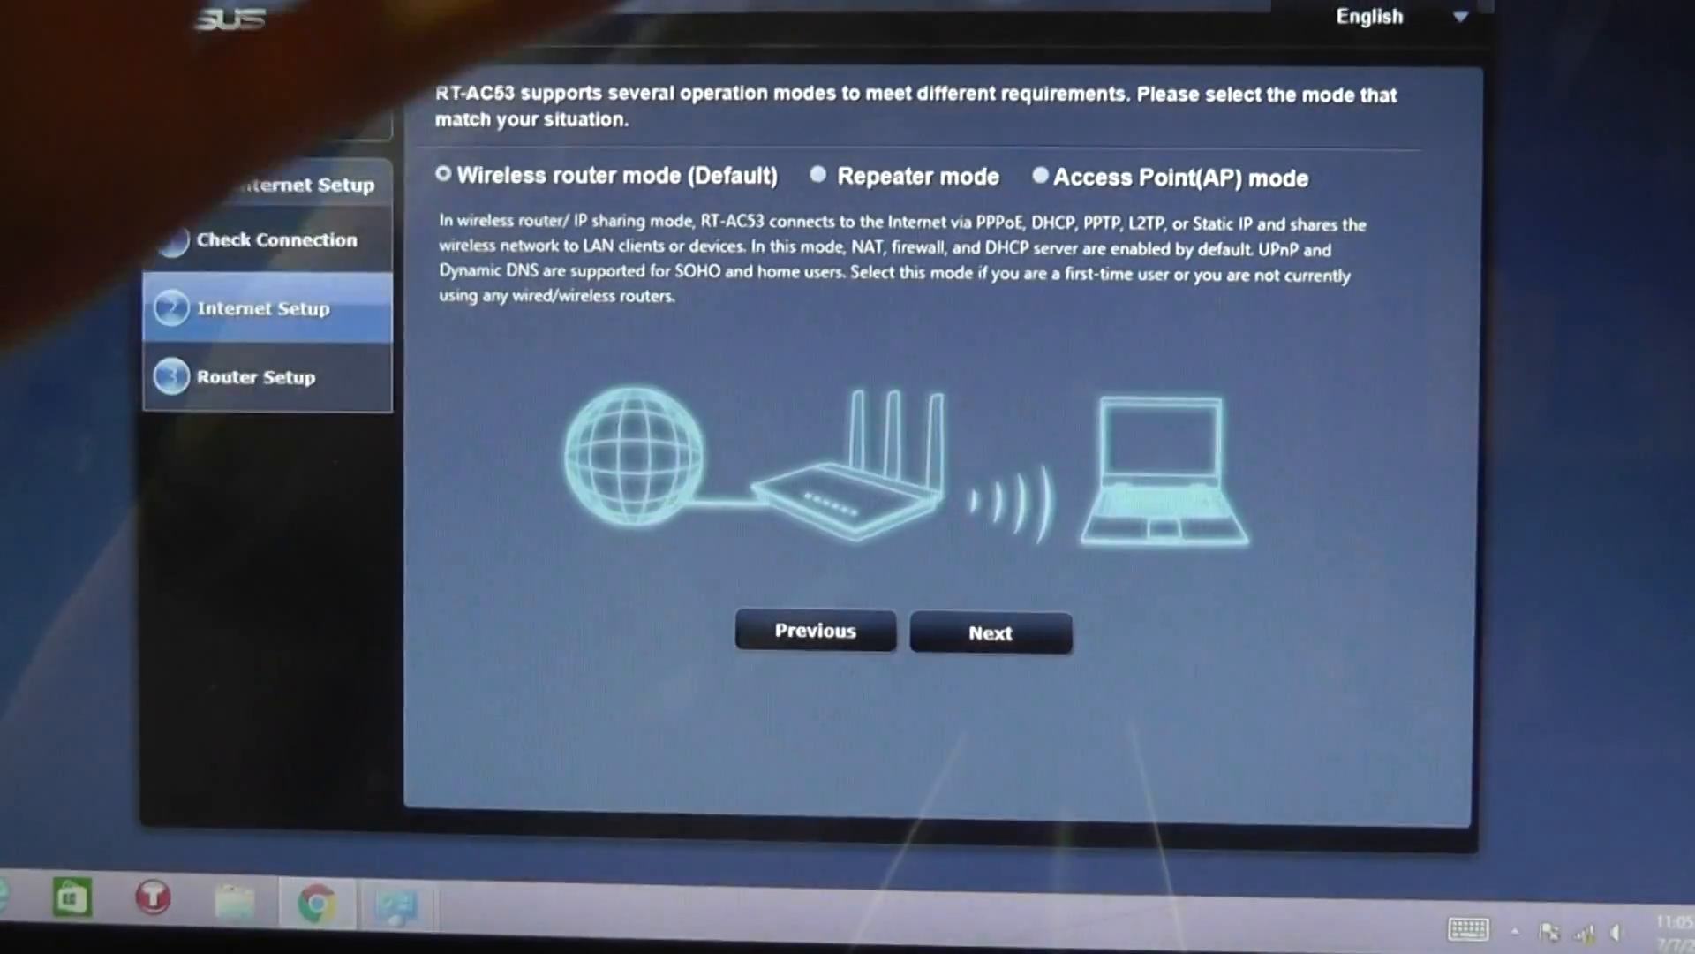
# Select Repeater operation mode, briefly previewing Access Point, and continue to the network list
pyautogui.click(817, 177)
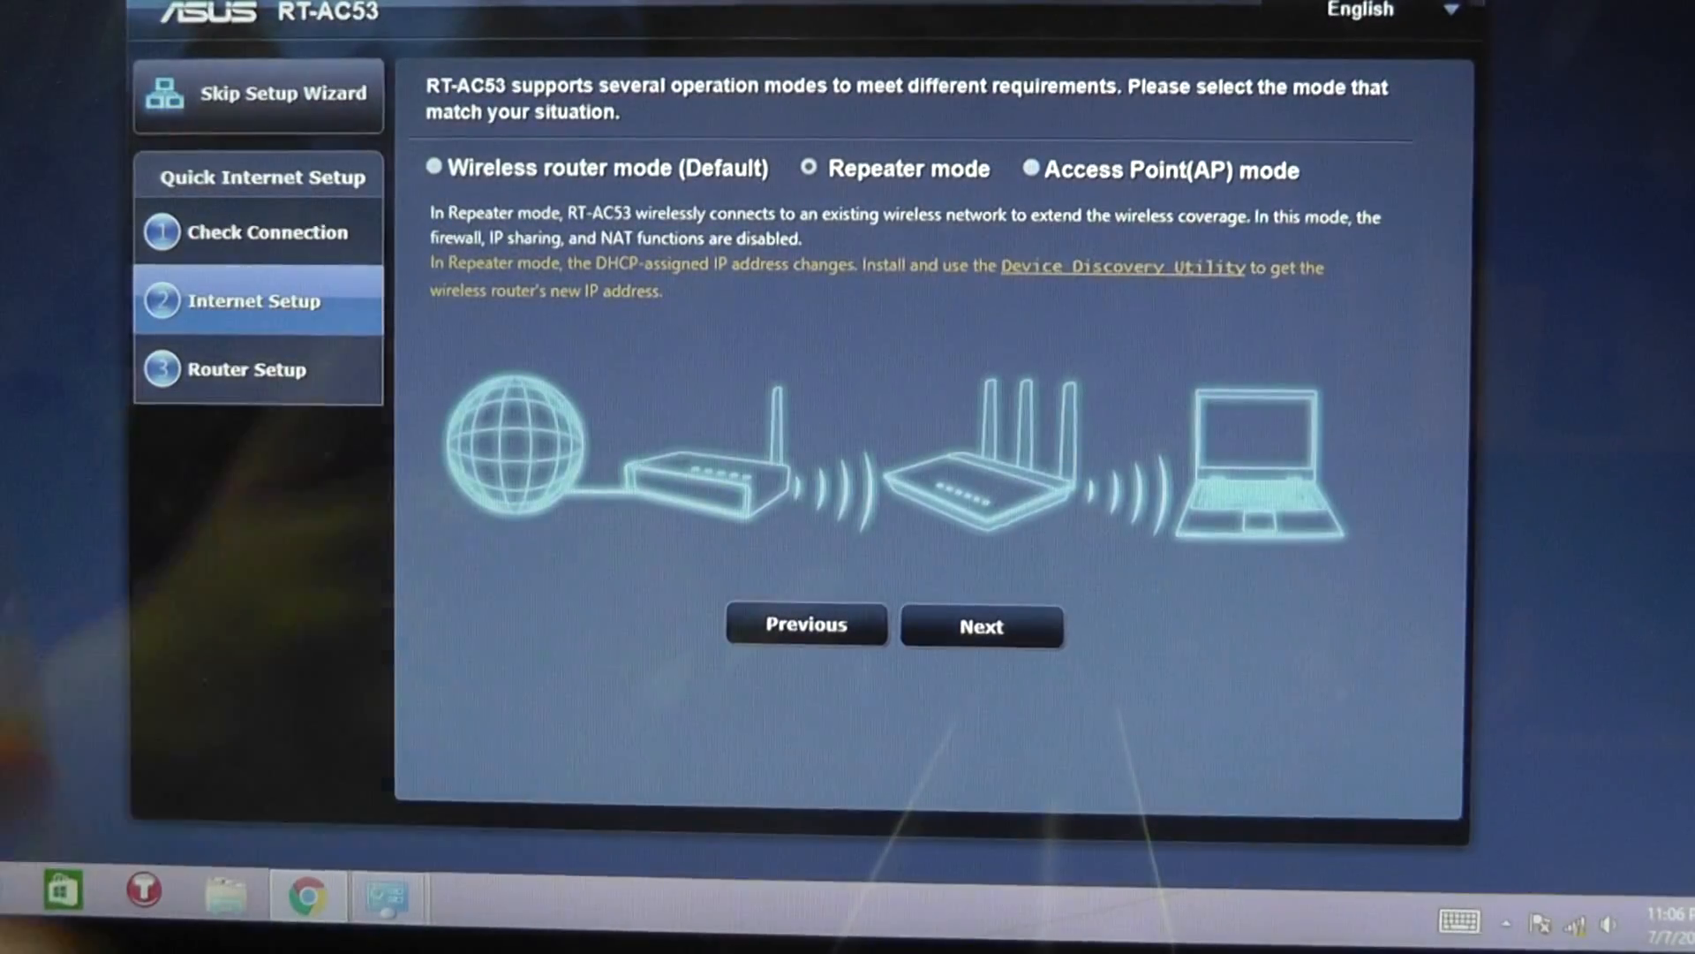
pyautogui.click(1033, 170)
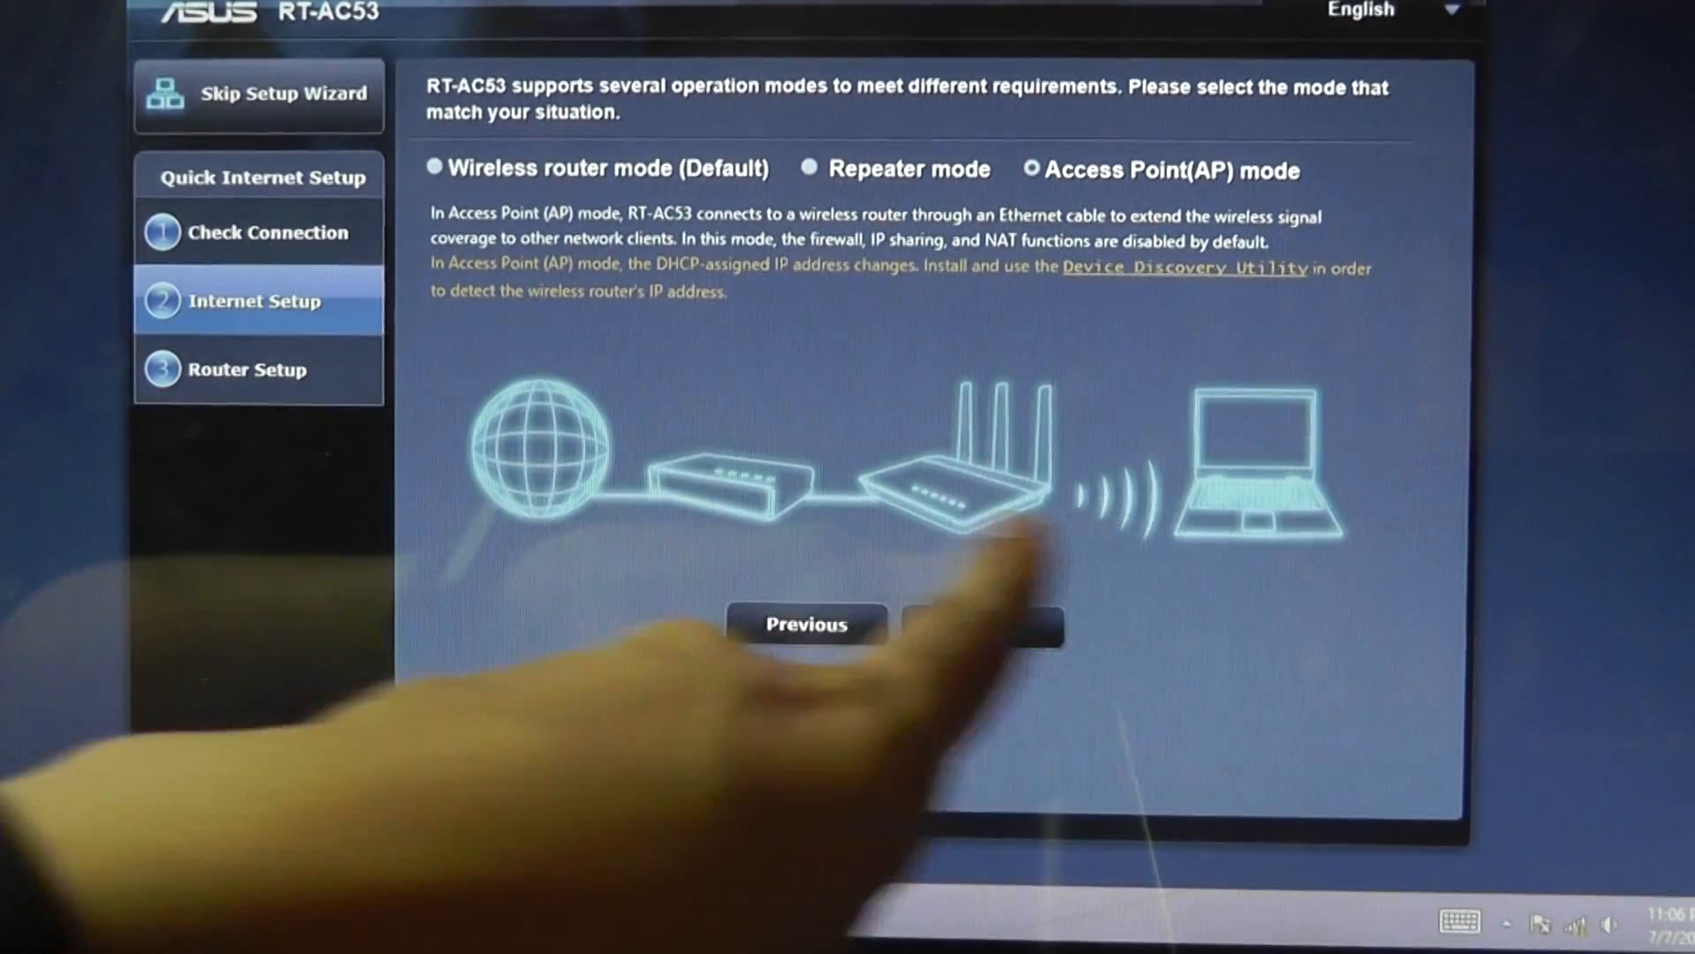
pyautogui.click(810, 170)
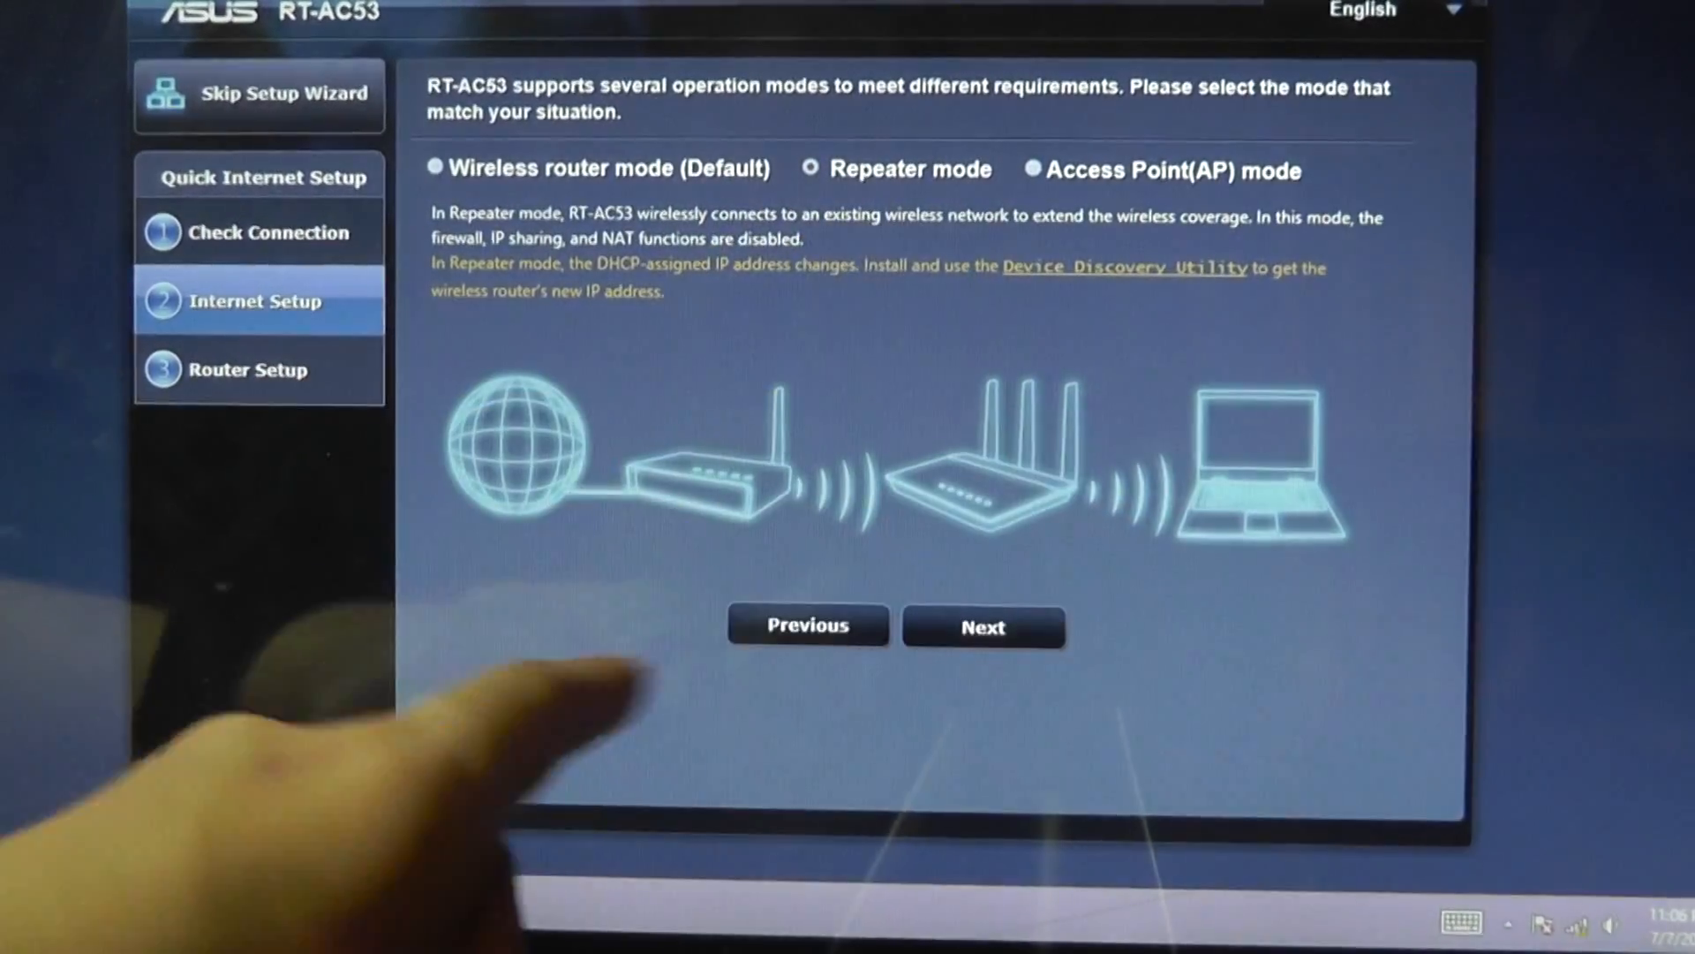
pyautogui.click(982, 625)
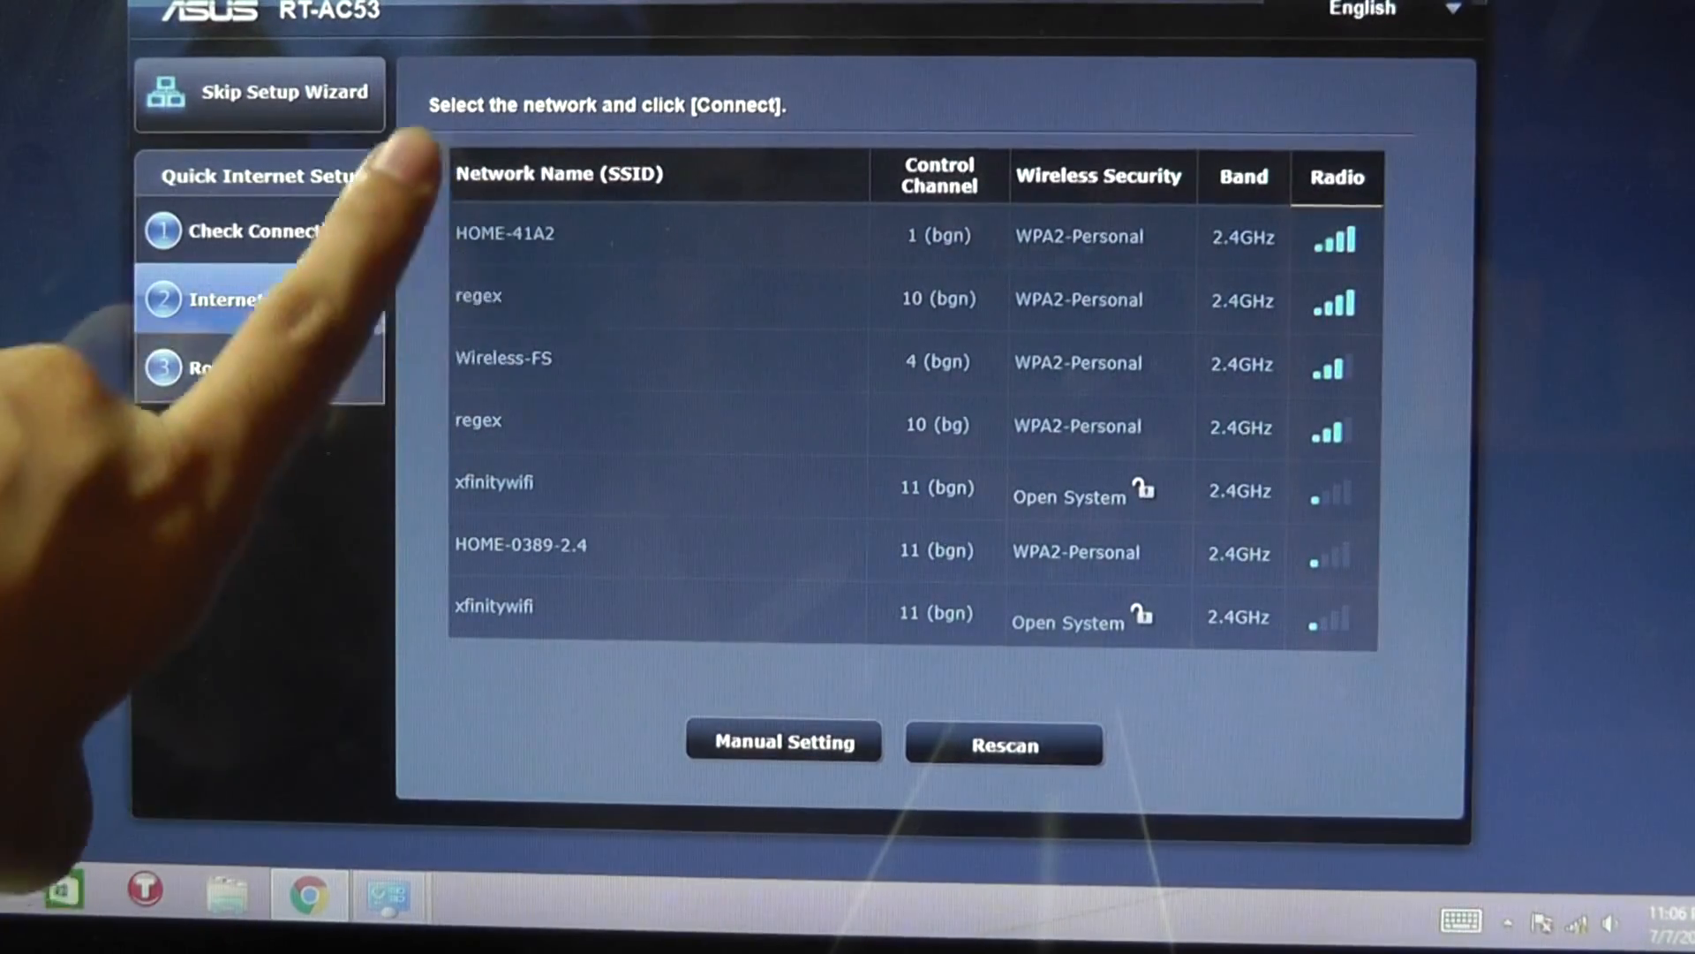
# Pick HOME-41A2 from the list as the network to extend
pyautogui.click(505, 233)
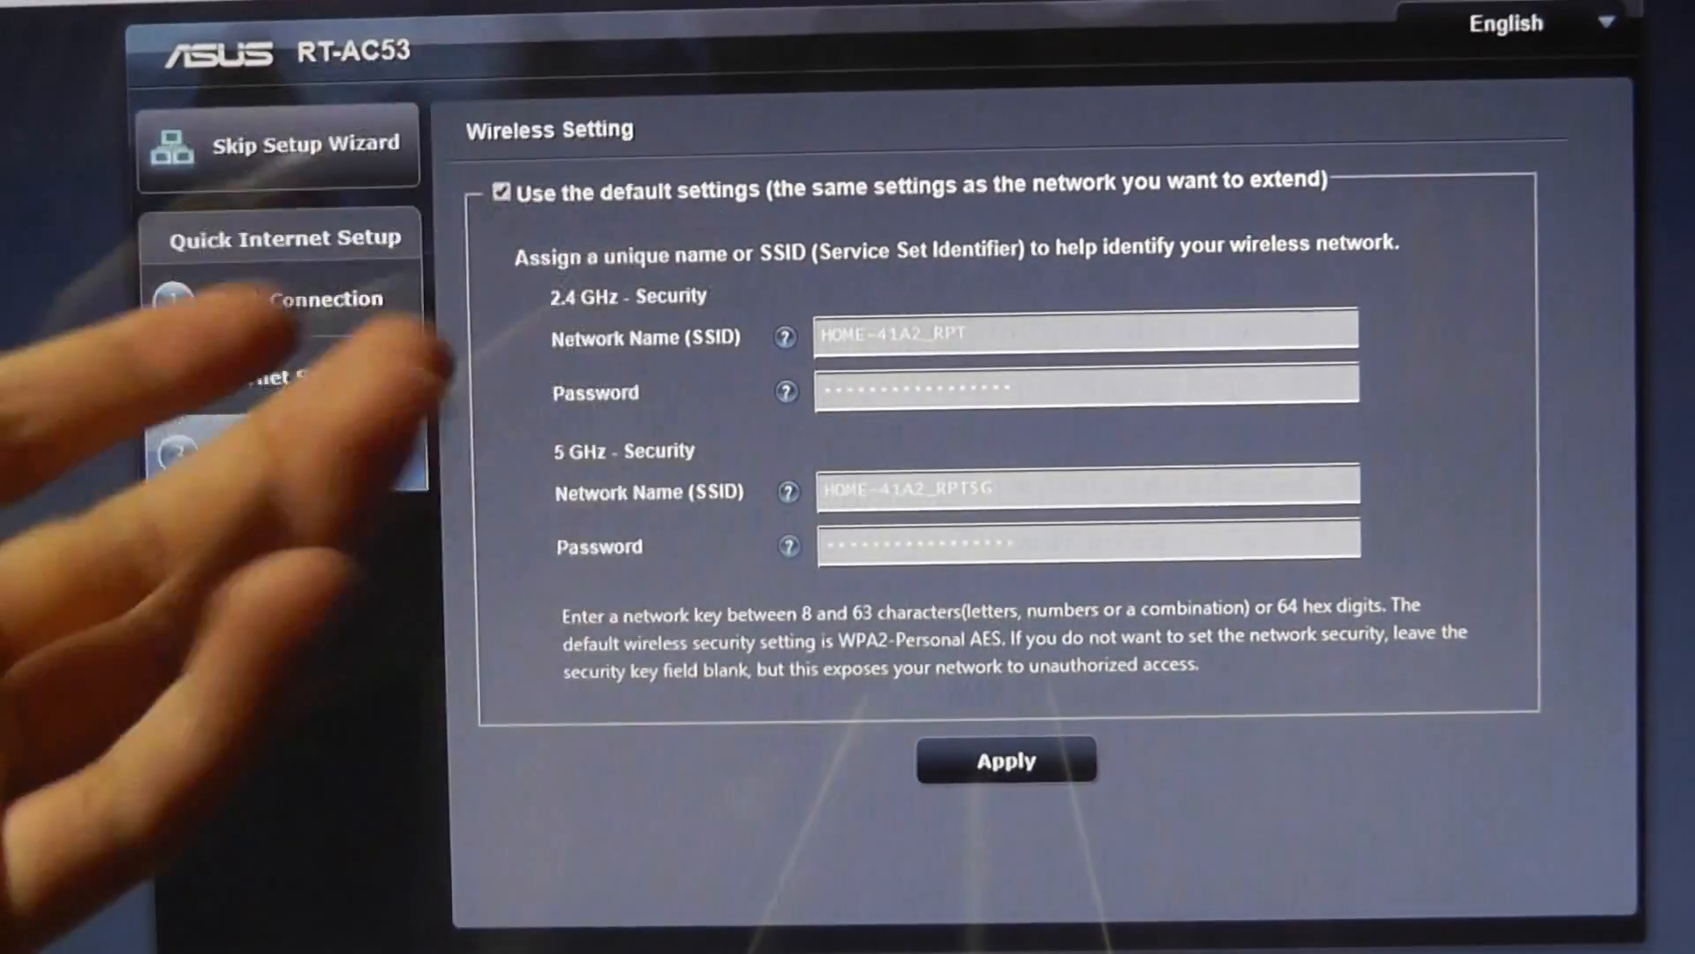
# Apply the default repeater settings, creating HOME-41A2_RPT and HOME-41A2_RPT5G
pyautogui.click(987, 759)
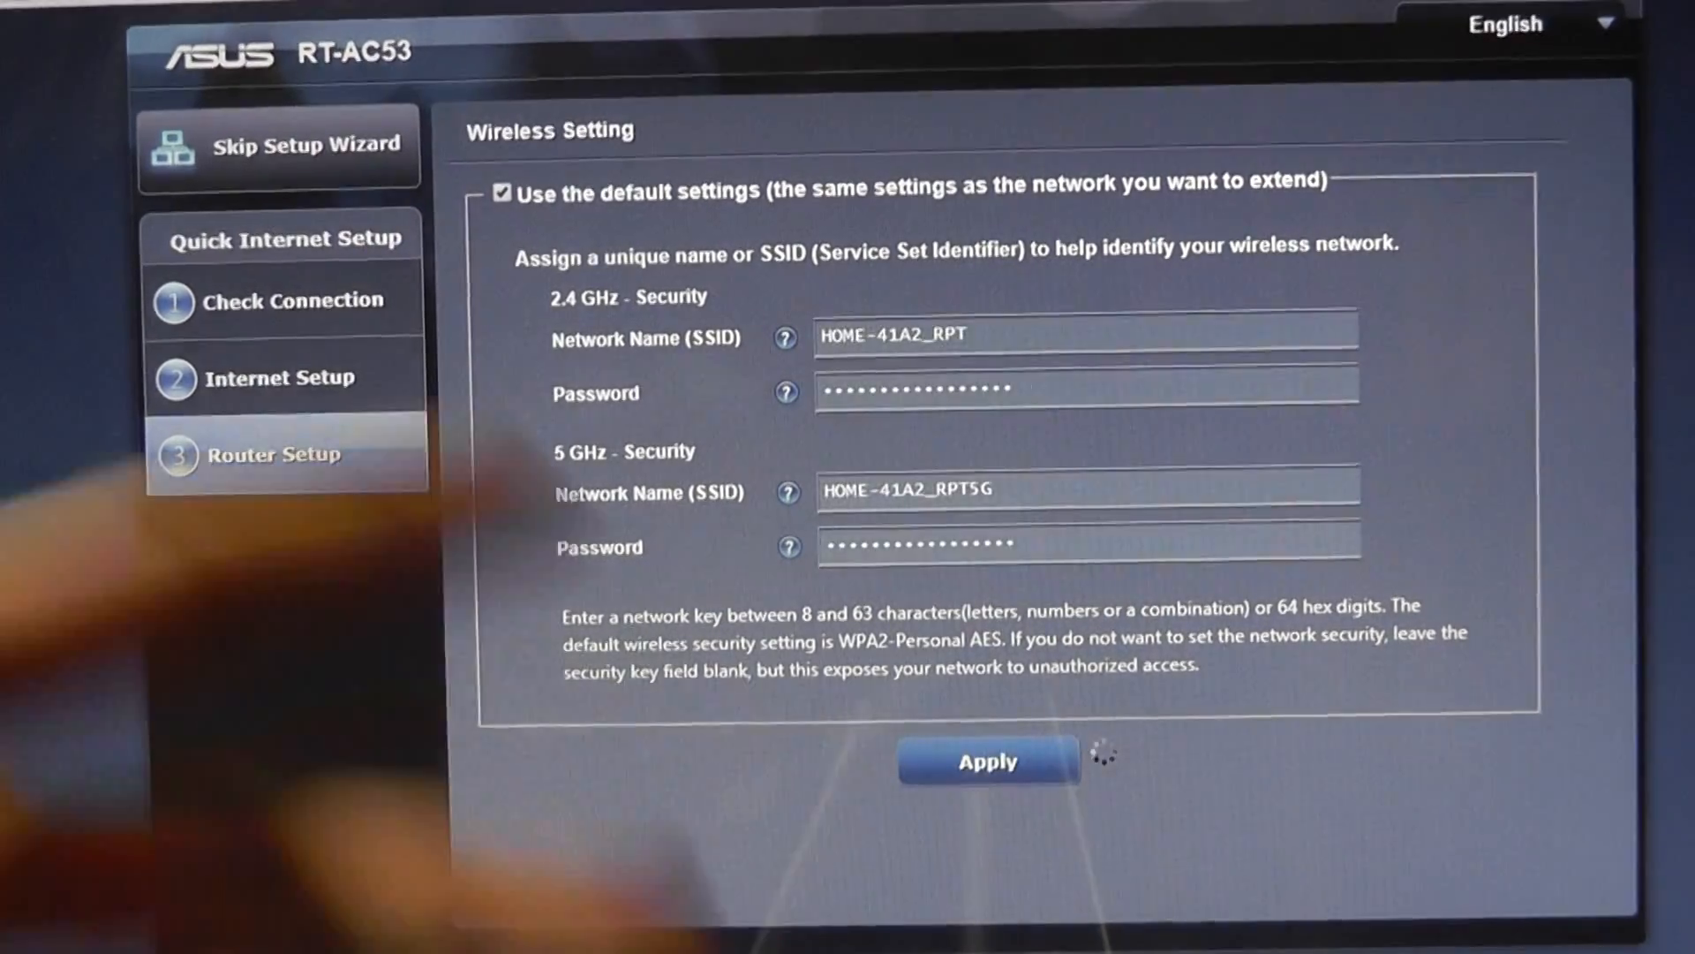
pyautogui.click(985, 761)
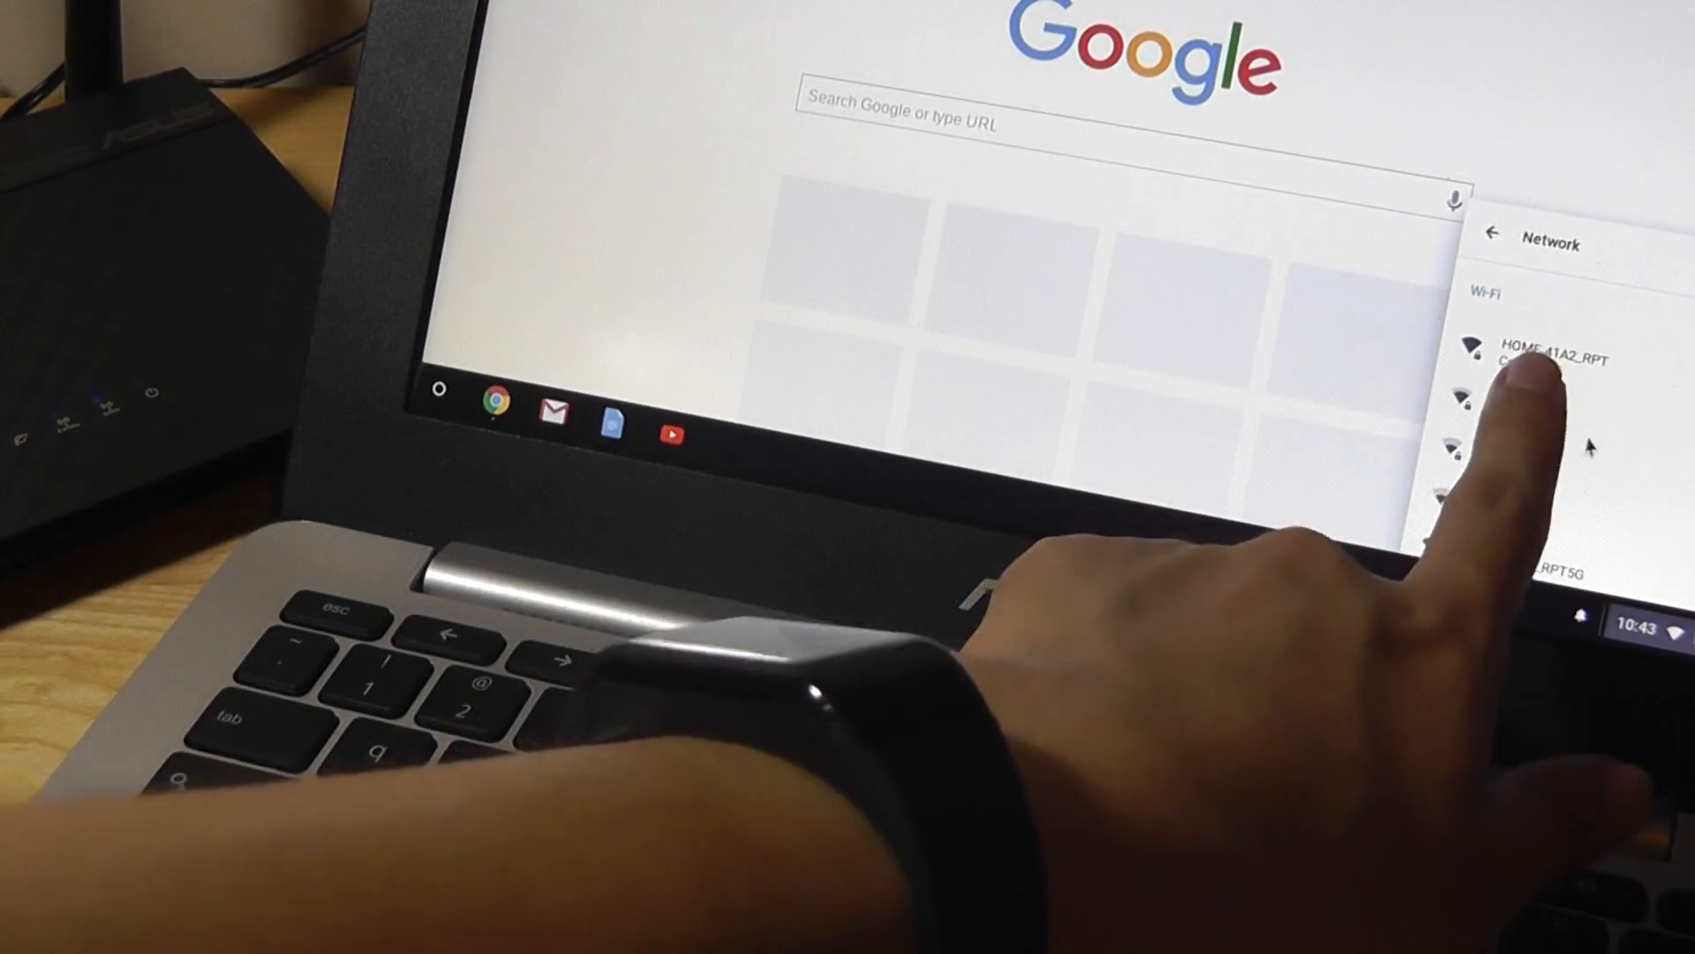
# Connect the Chromebook to HOME-41A2_RPT and scroll Google search results to confirm internet access
pyautogui.click(1547, 357)
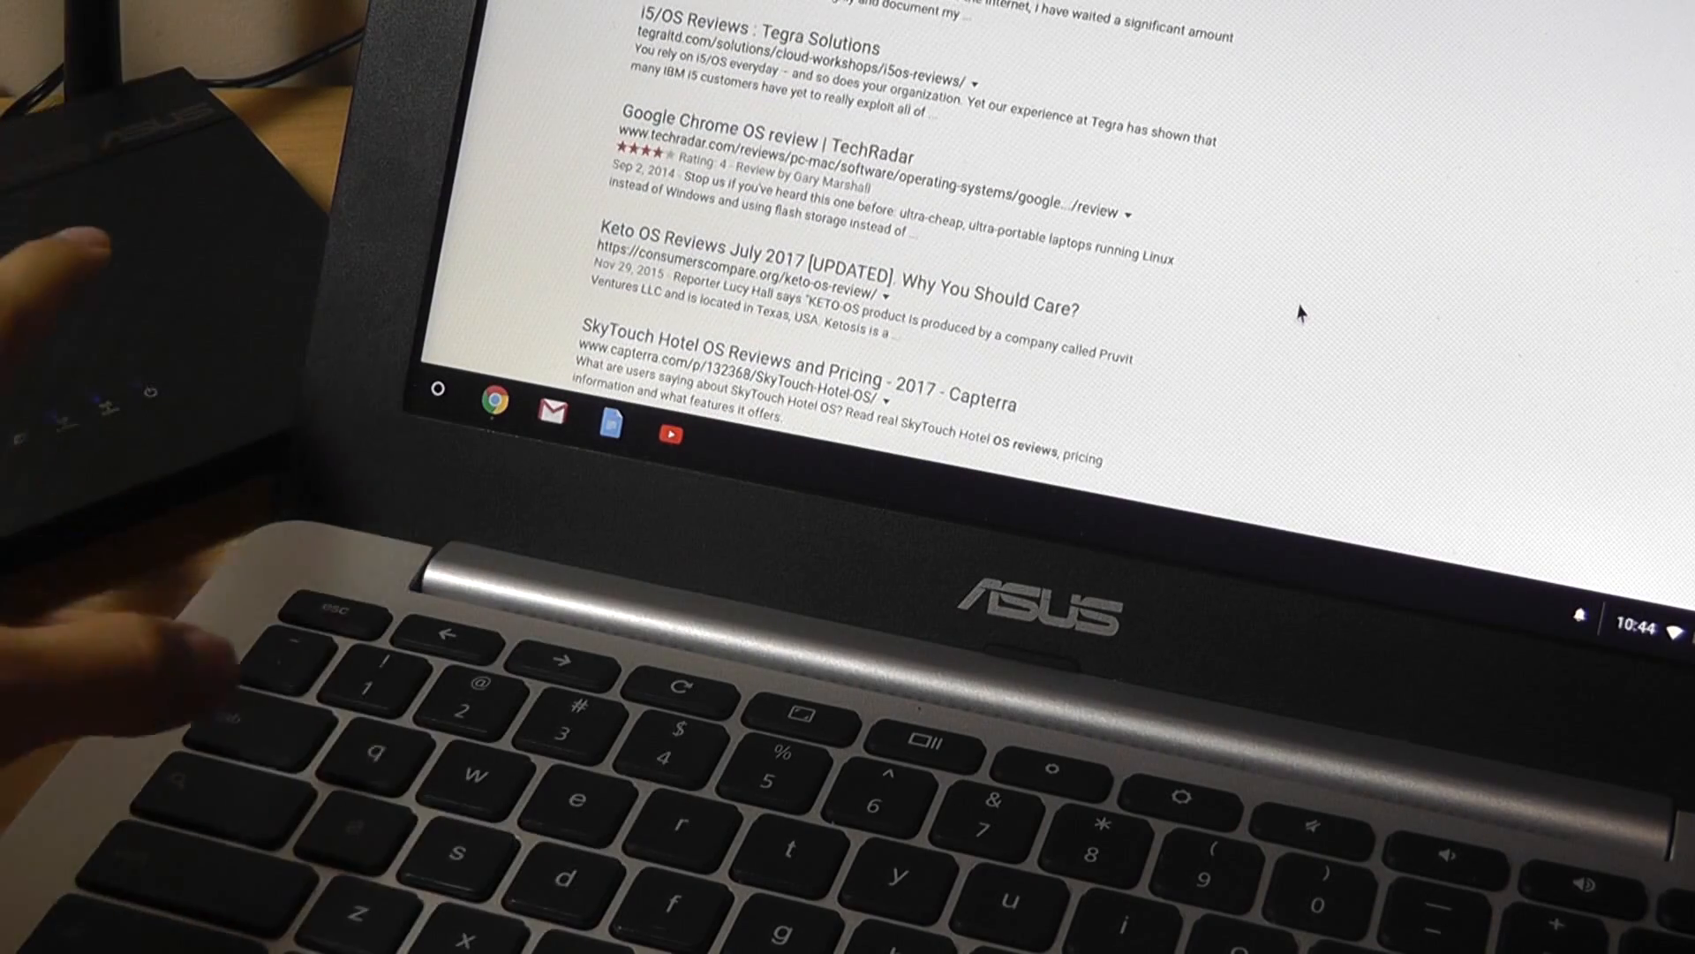
pyautogui.scroll(-3)
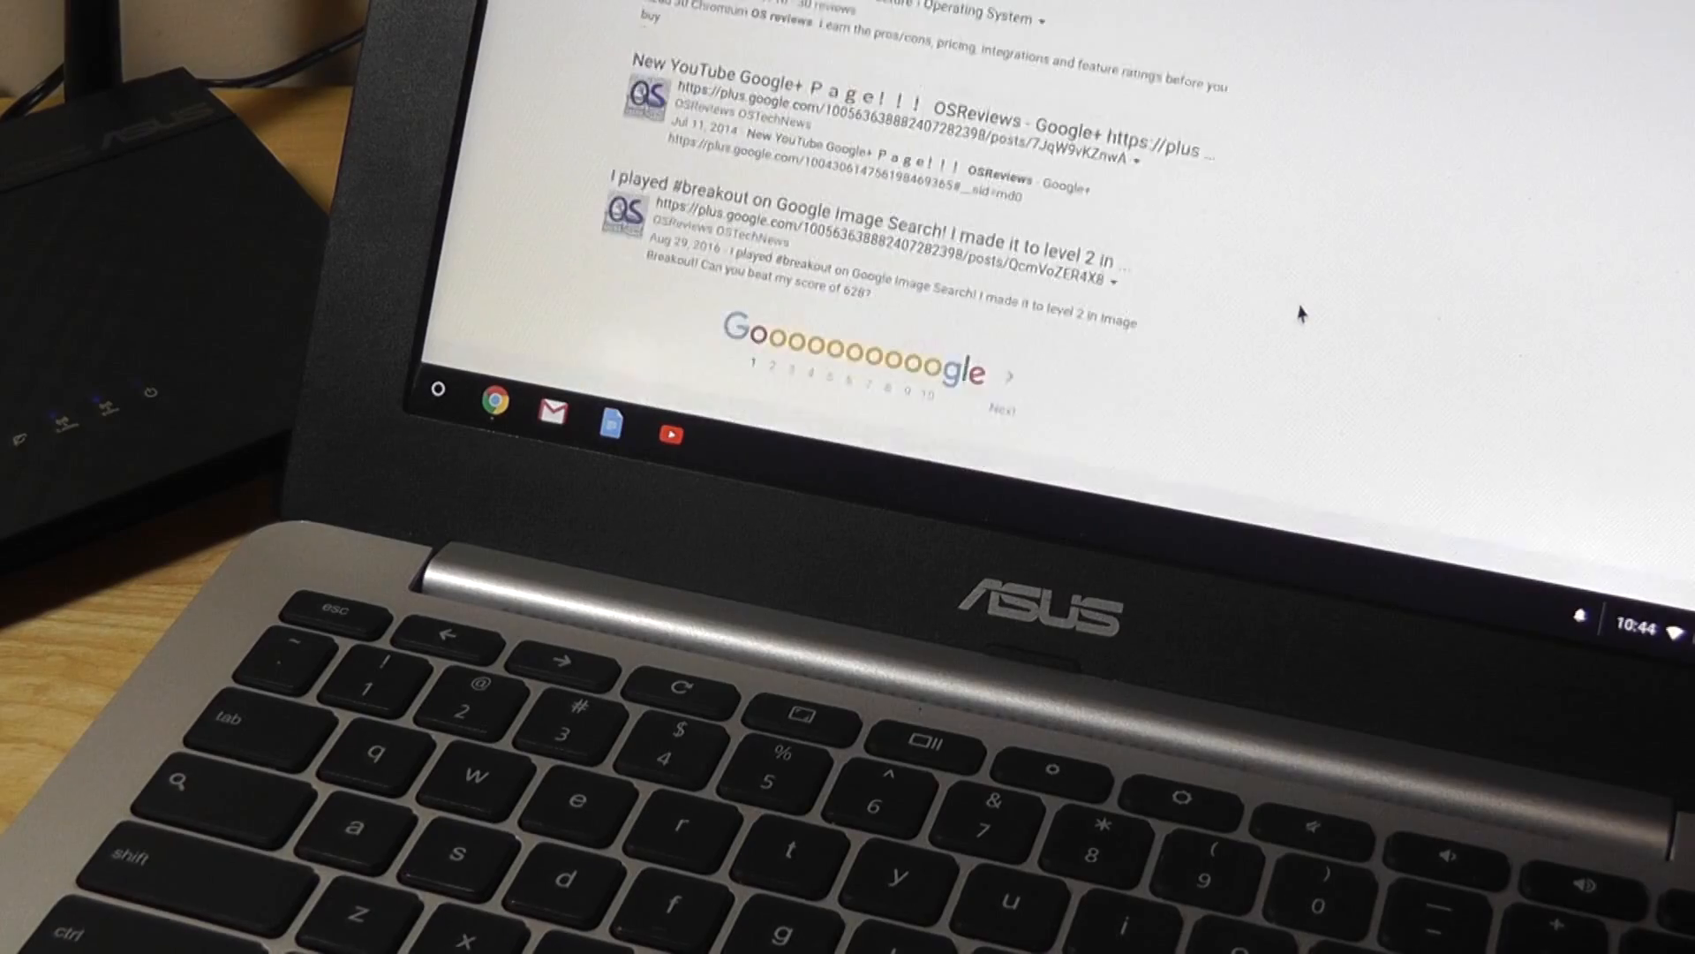